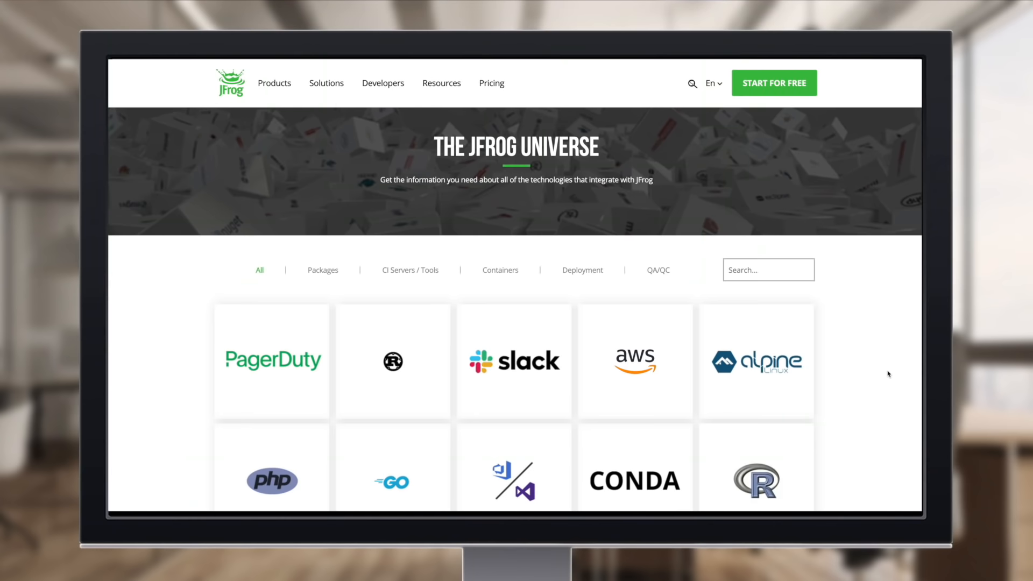
{"action": "scroll", "scroll_direction": "down", "scroll_amount": 3}
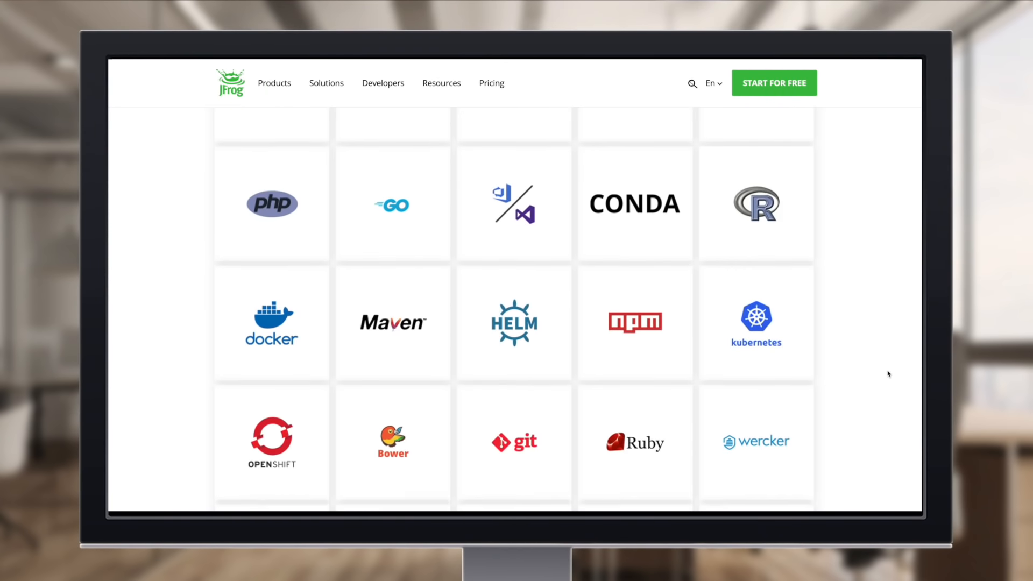